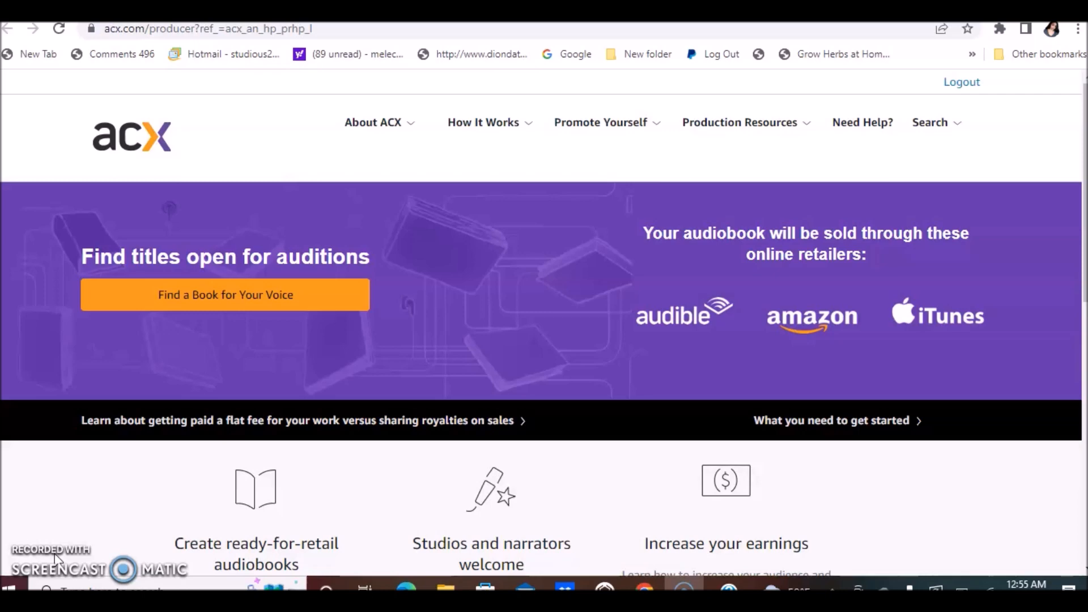
Scroll down the ACX home page and follow the 'Learn about getting paid a flat fee' link.
scroll(down, 3)
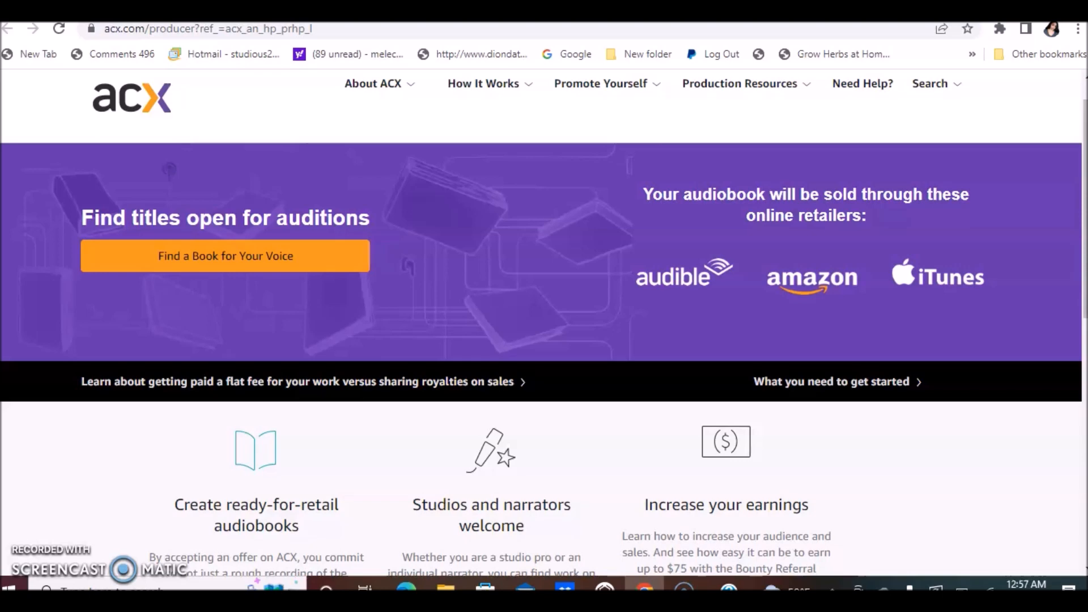
scroll(down, 3)
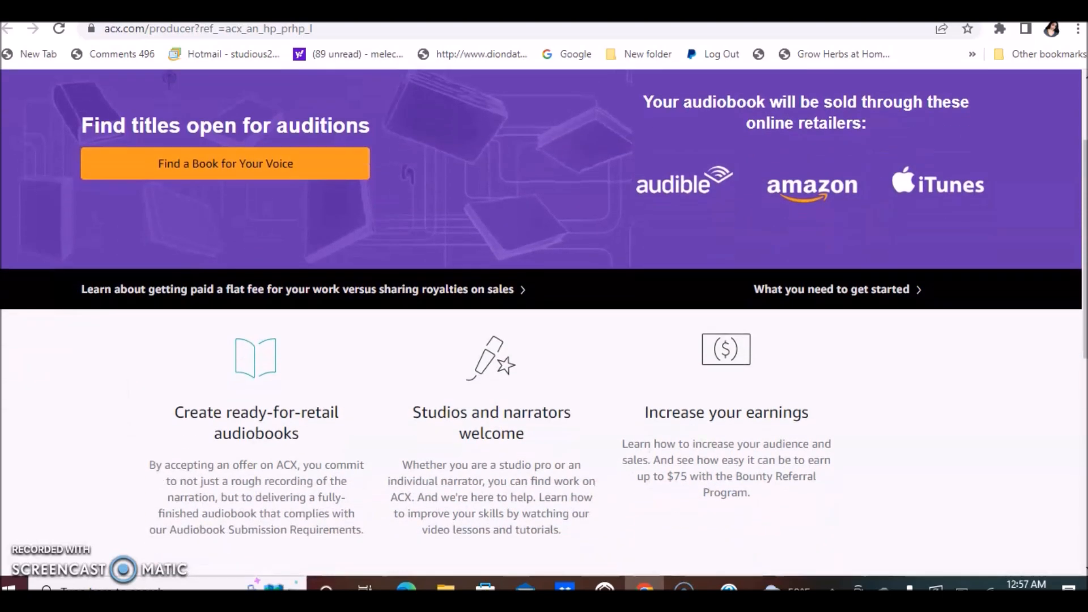
scroll(down, 3)
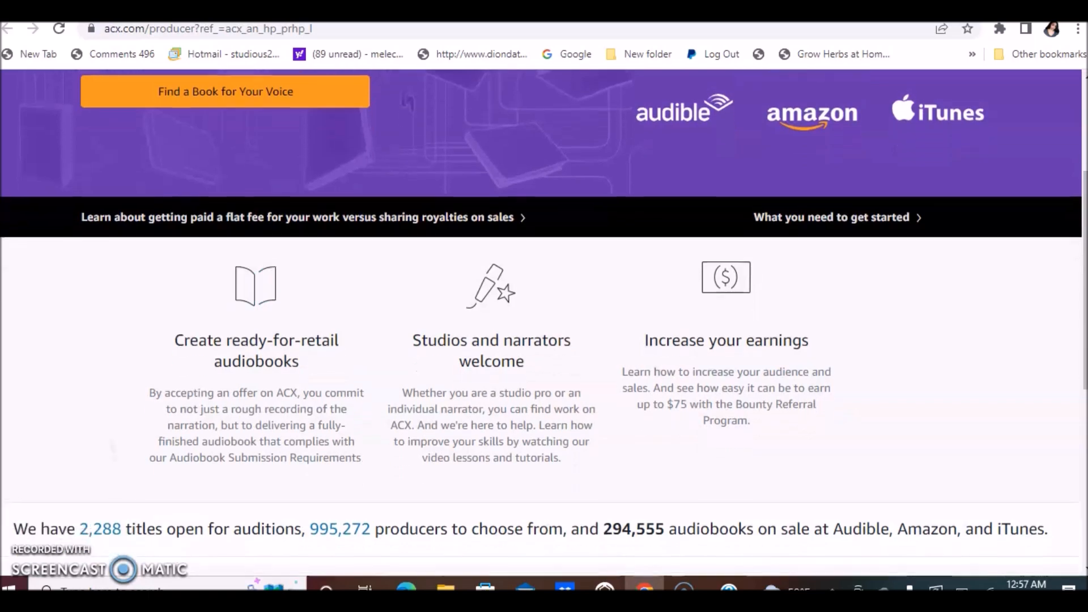
scroll(down, 3)
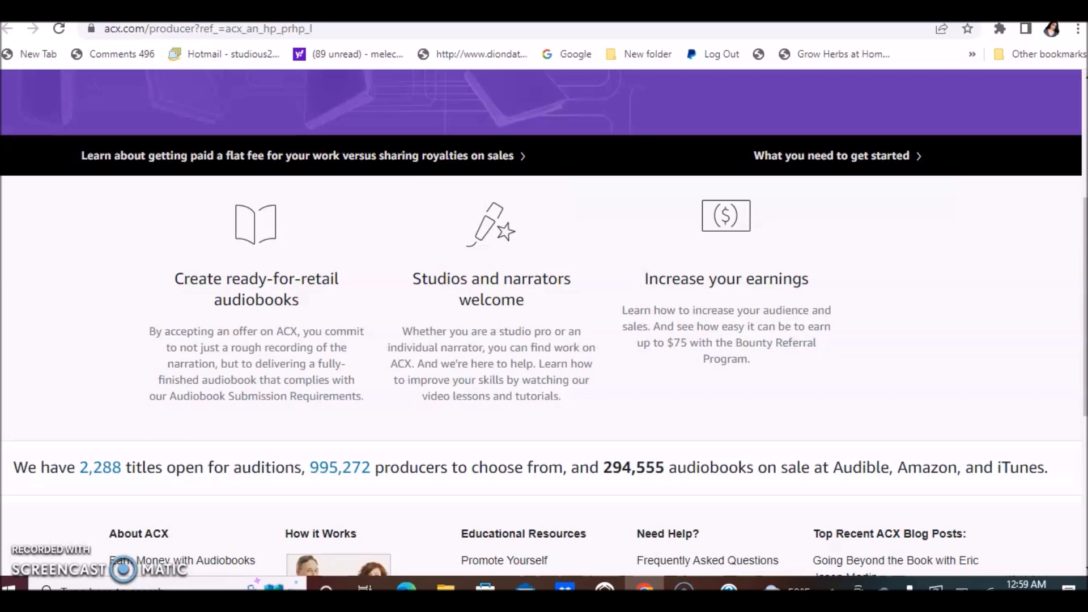
click(297, 155)
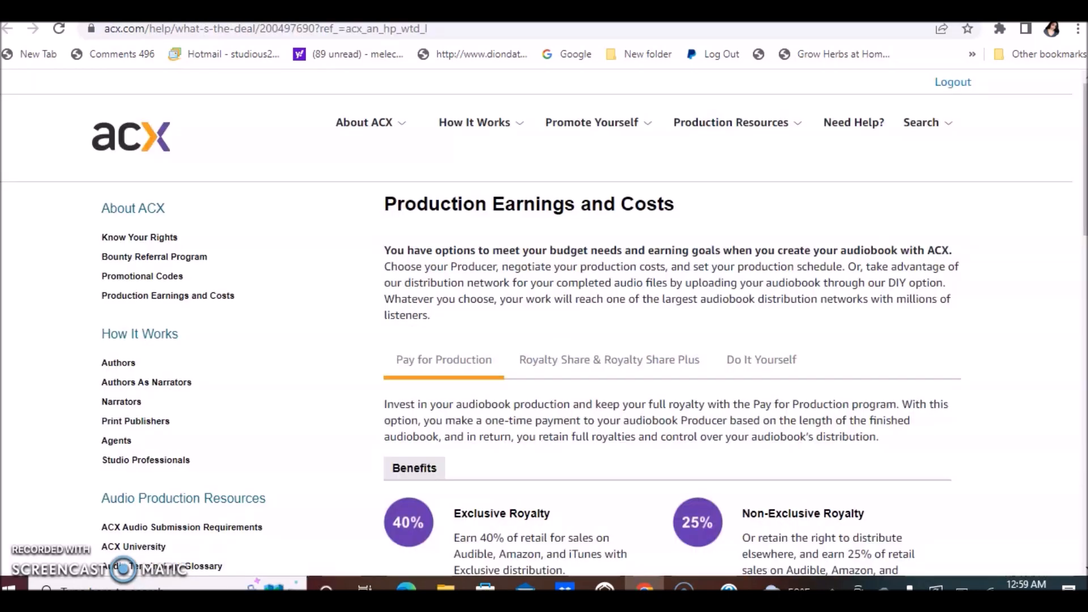
Go to 'Narrators' under How It Works in the ACX sidebar.
click(121, 401)
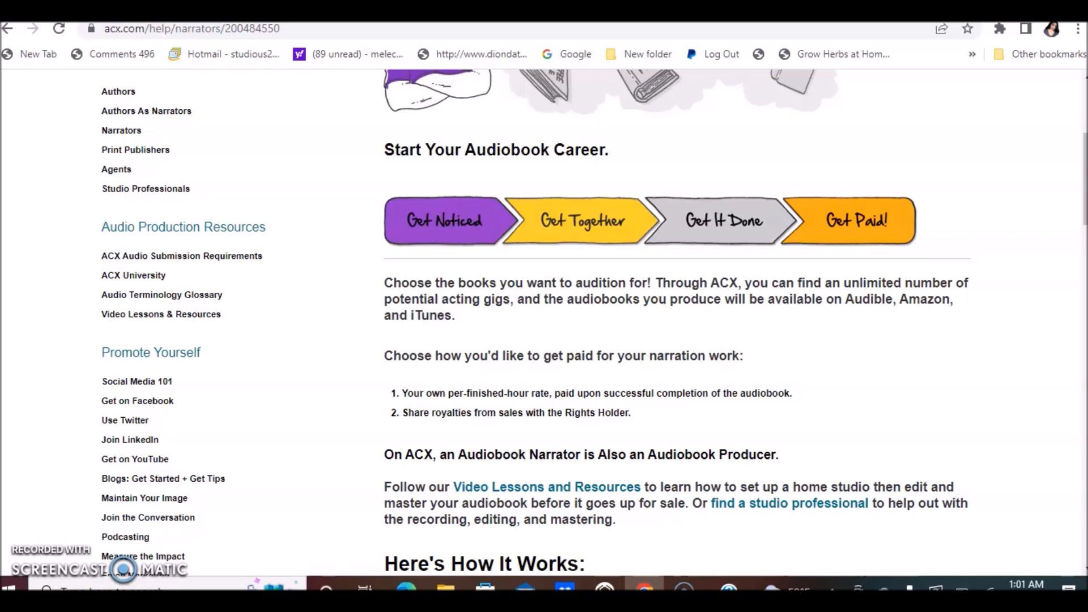
scroll(down, 3)
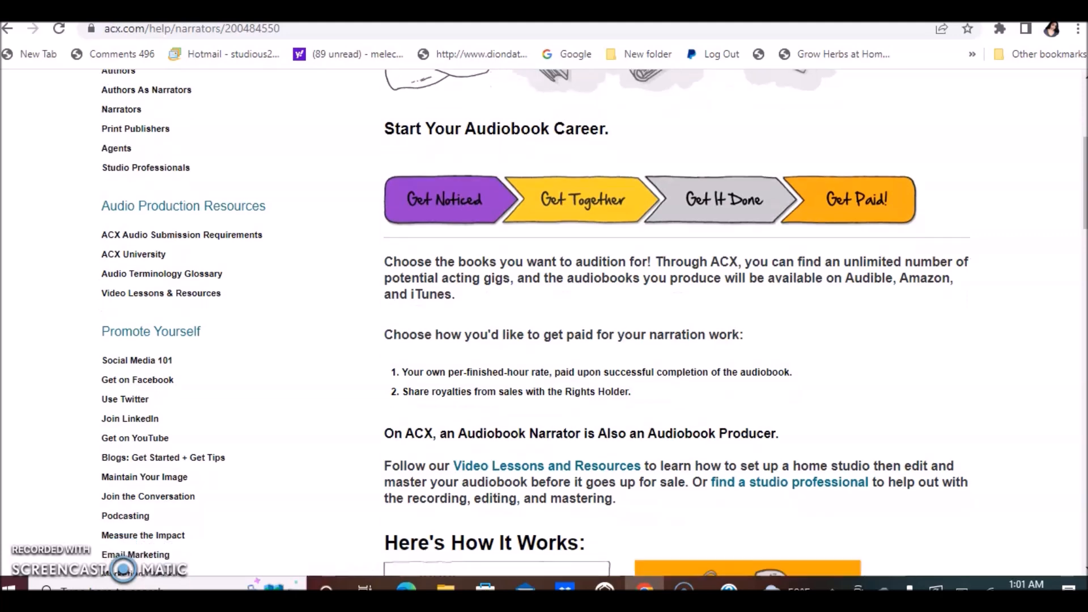
scroll(down, 3)
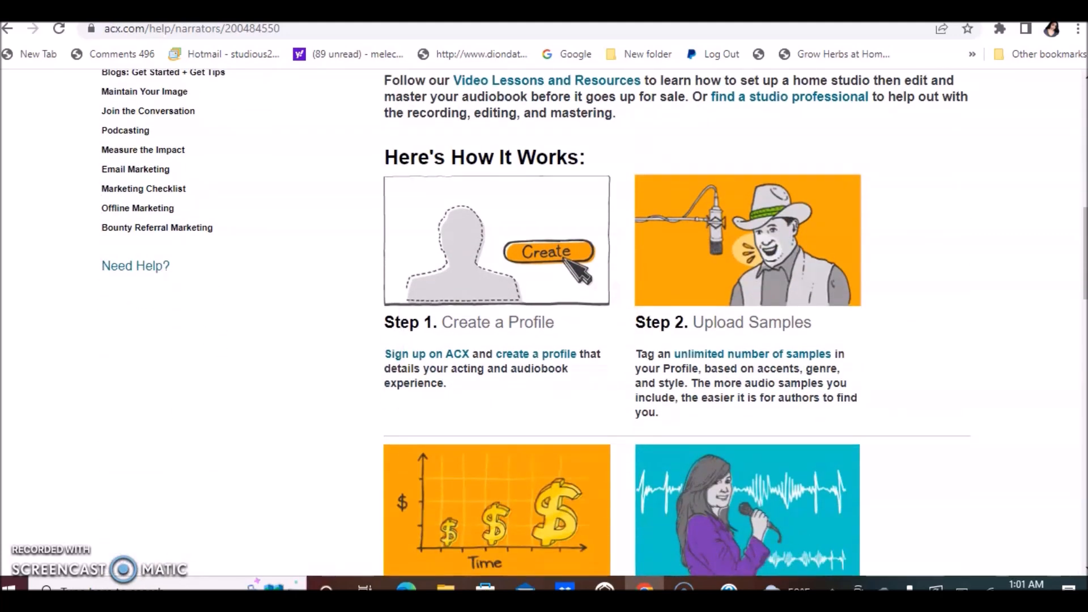
scroll(down, 3)
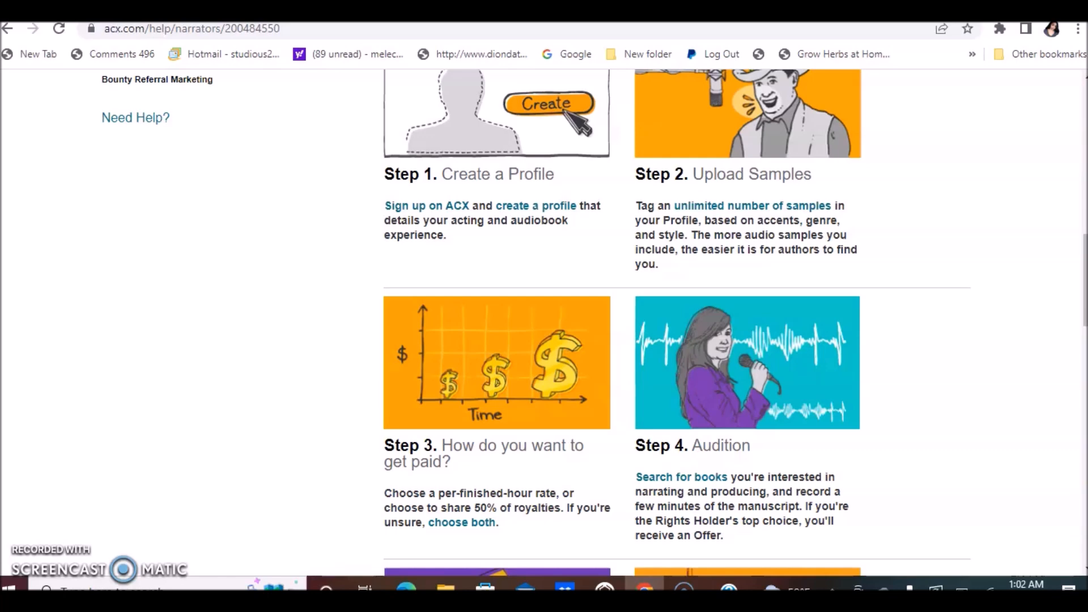
scroll(down, 3)
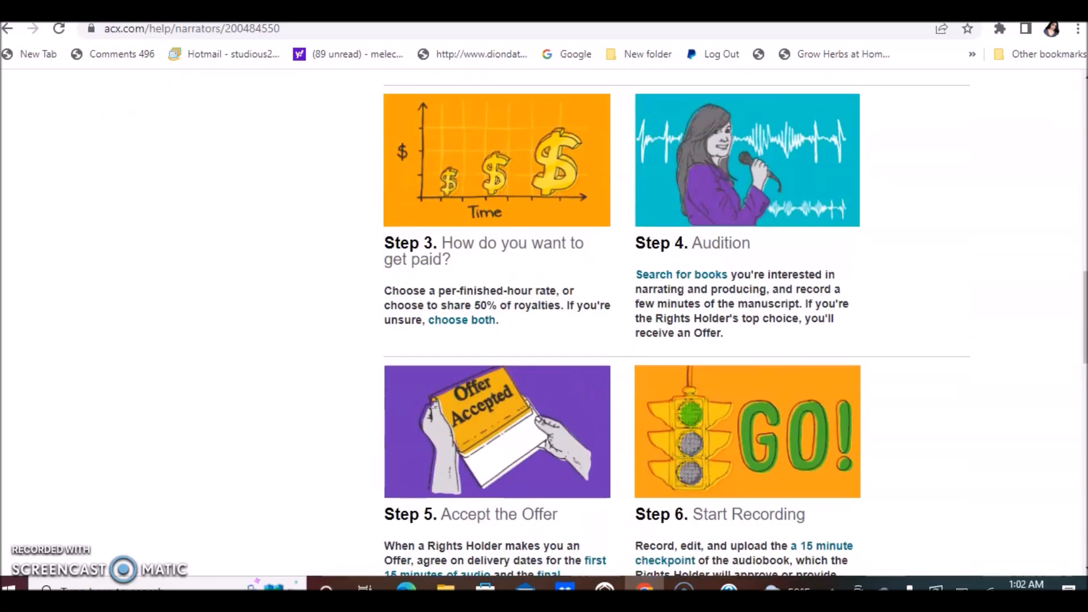
scroll(down, 3)
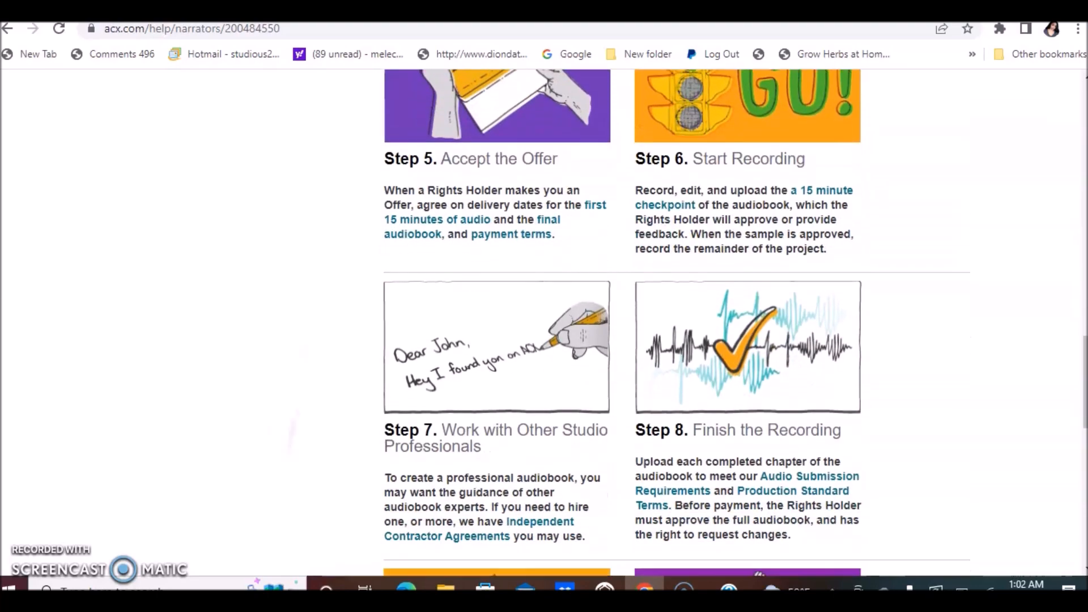
scroll(down, 3)
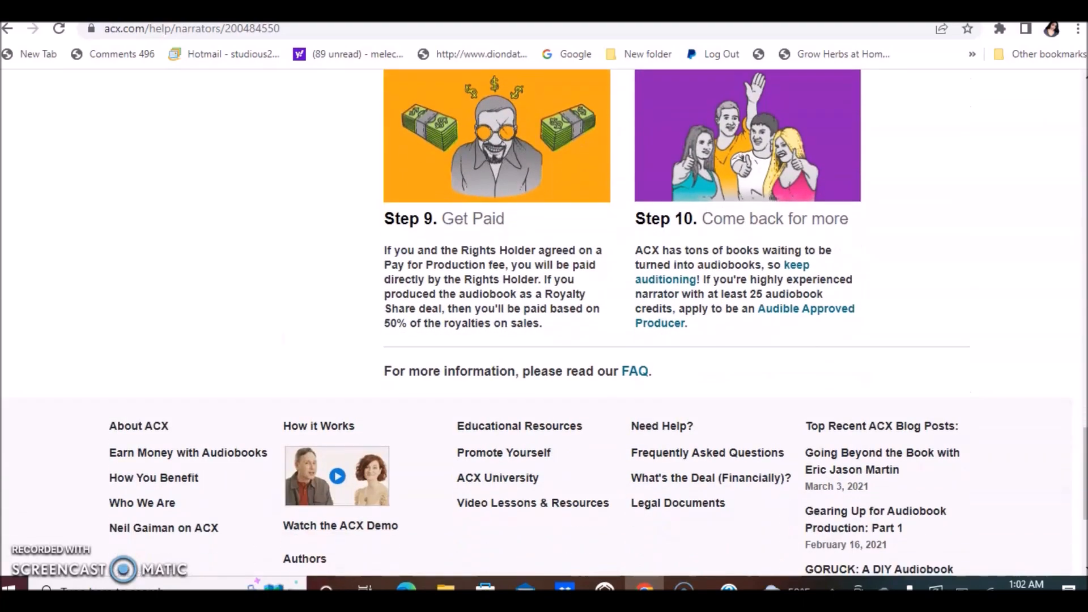
scroll(up, 3)
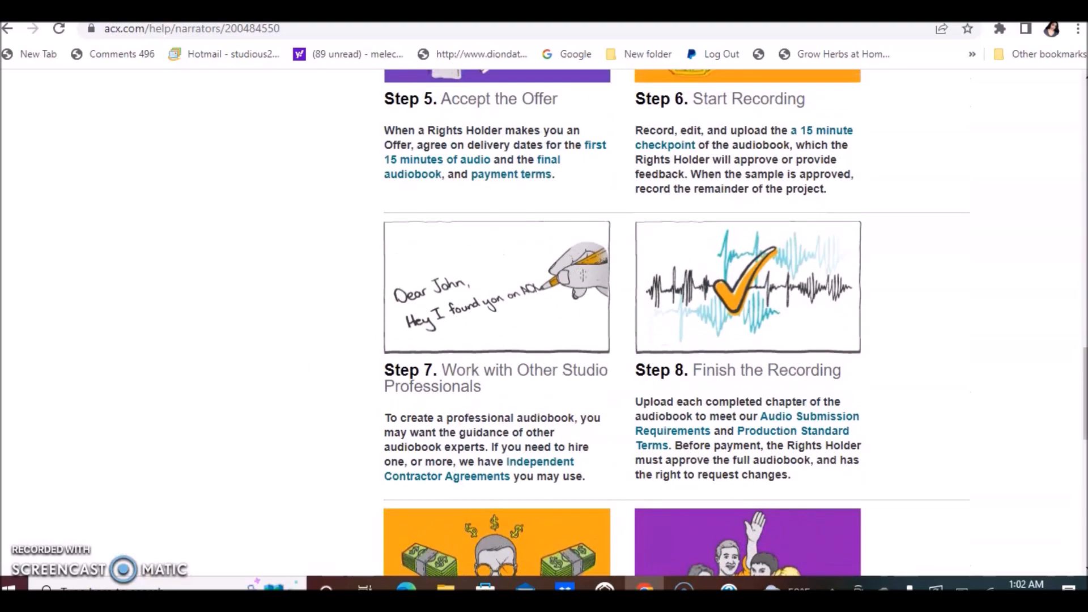
scroll(up, 3)
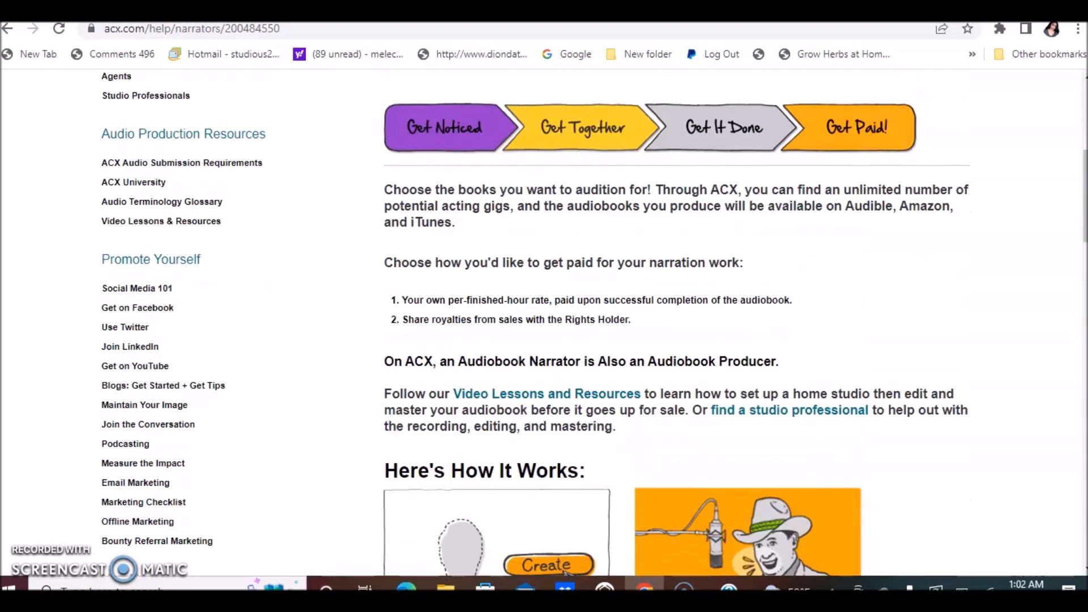
scroll(up, 3)
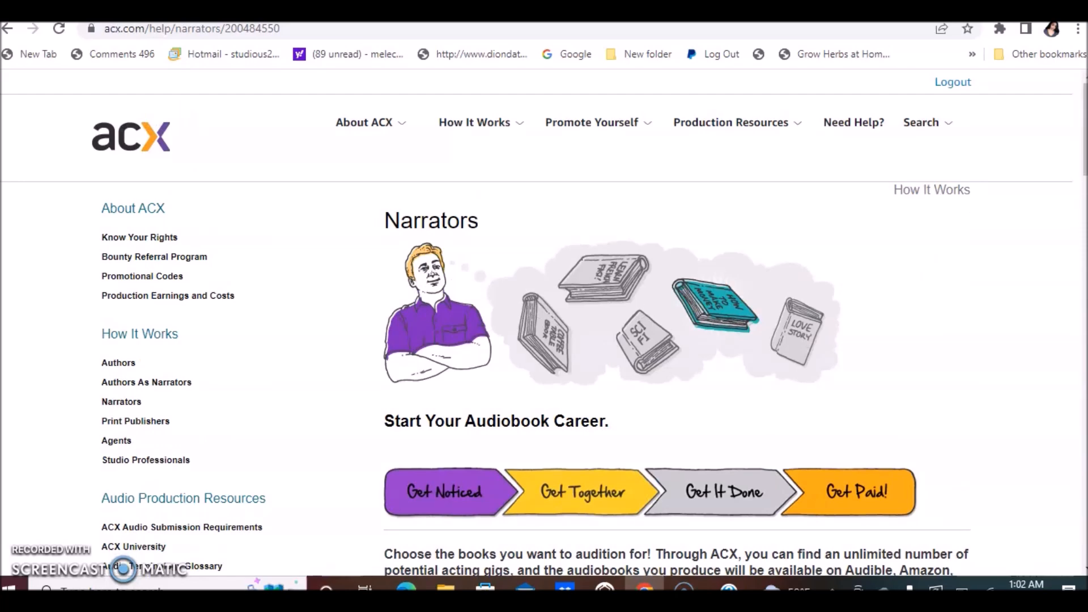
click(187, 28)
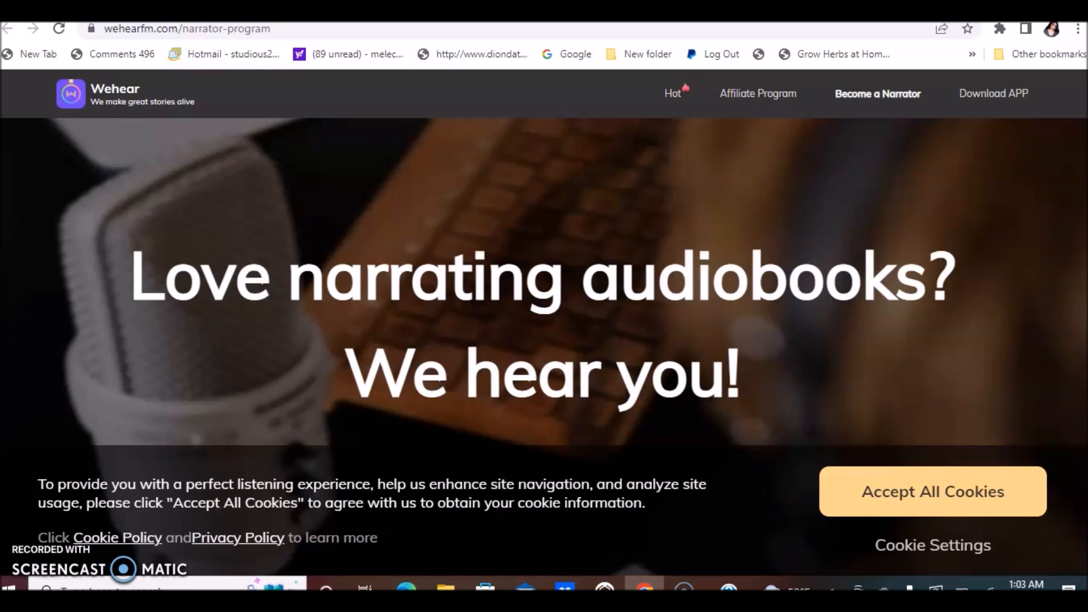
Scroll through the narrator requirements to the 'What do you get if you join us?' benefits section.
scroll(down, 3)
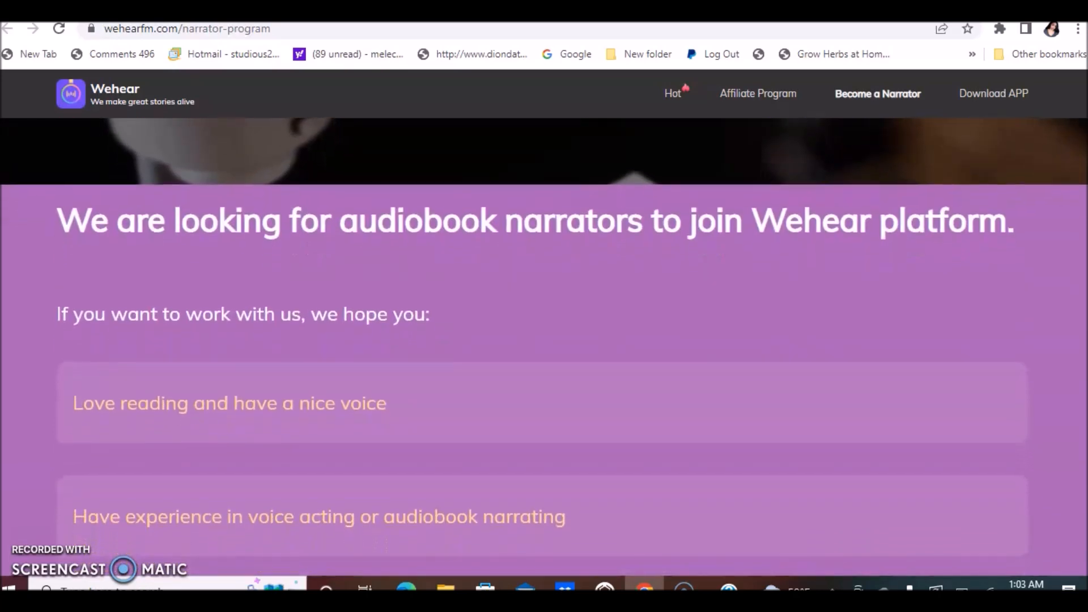
scroll(down, 3)
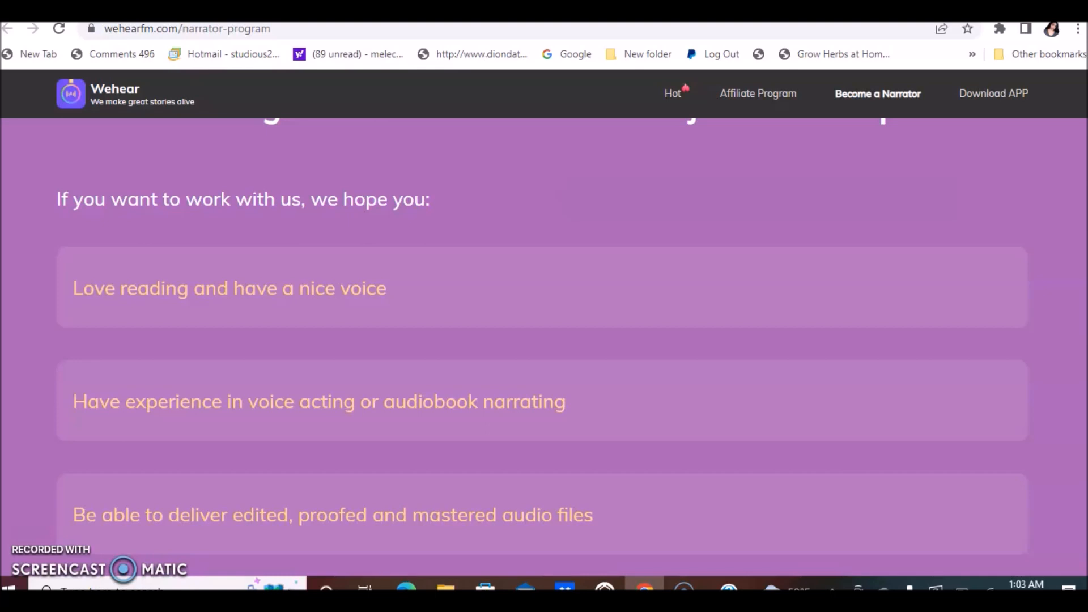
scroll(down, 3)
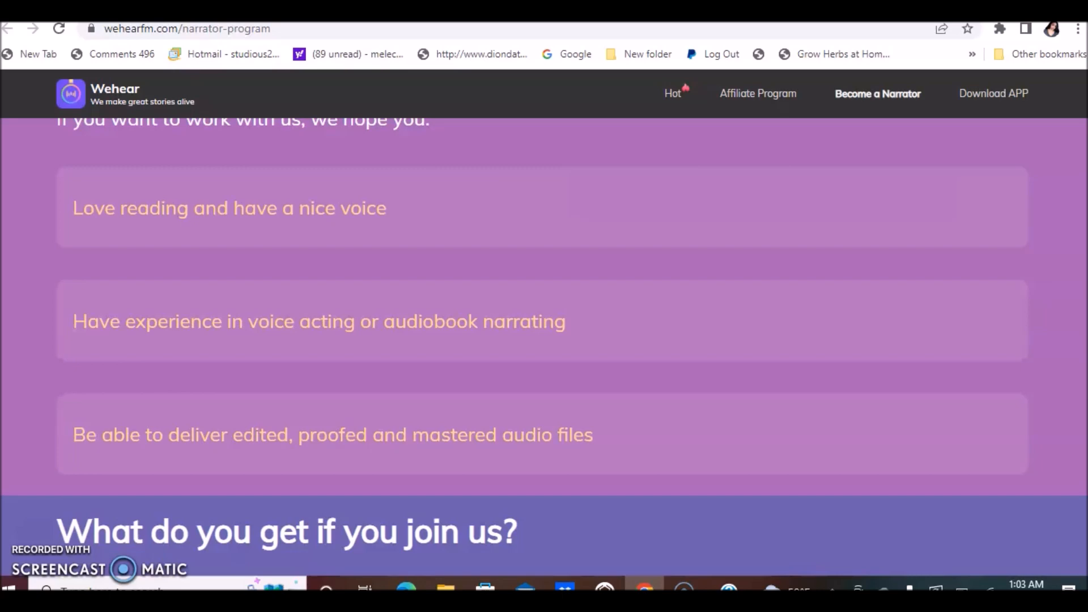
scroll(down, 3)
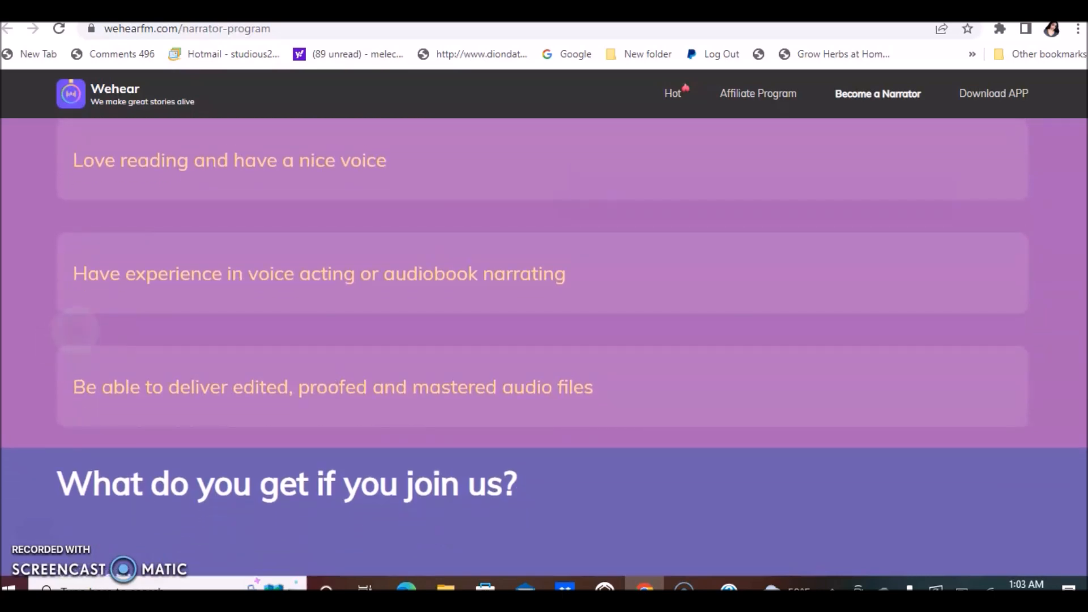
scroll(up, 3)
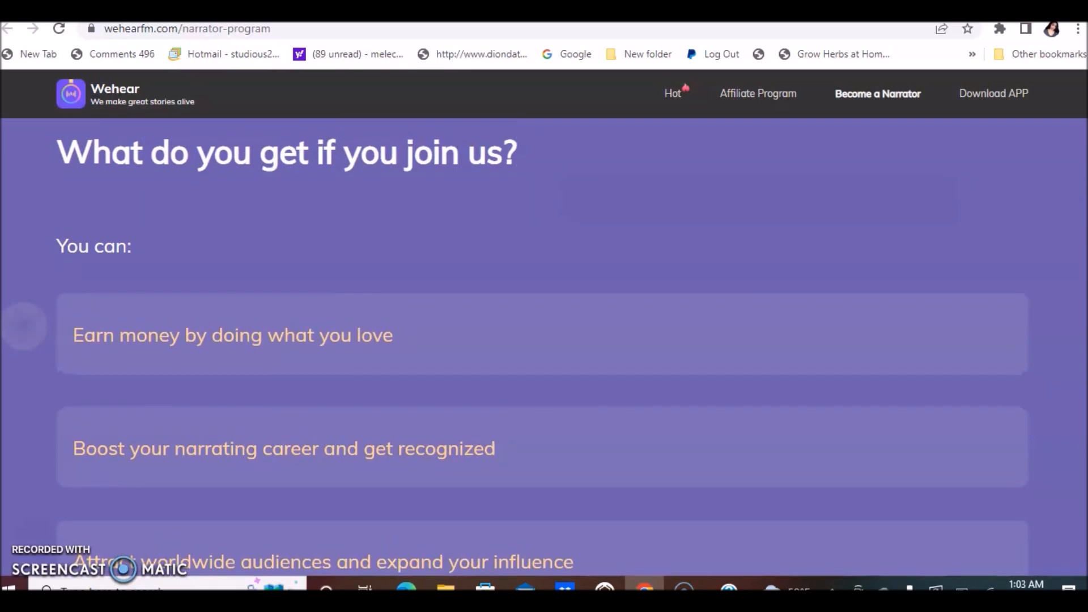
scroll(down, 3)
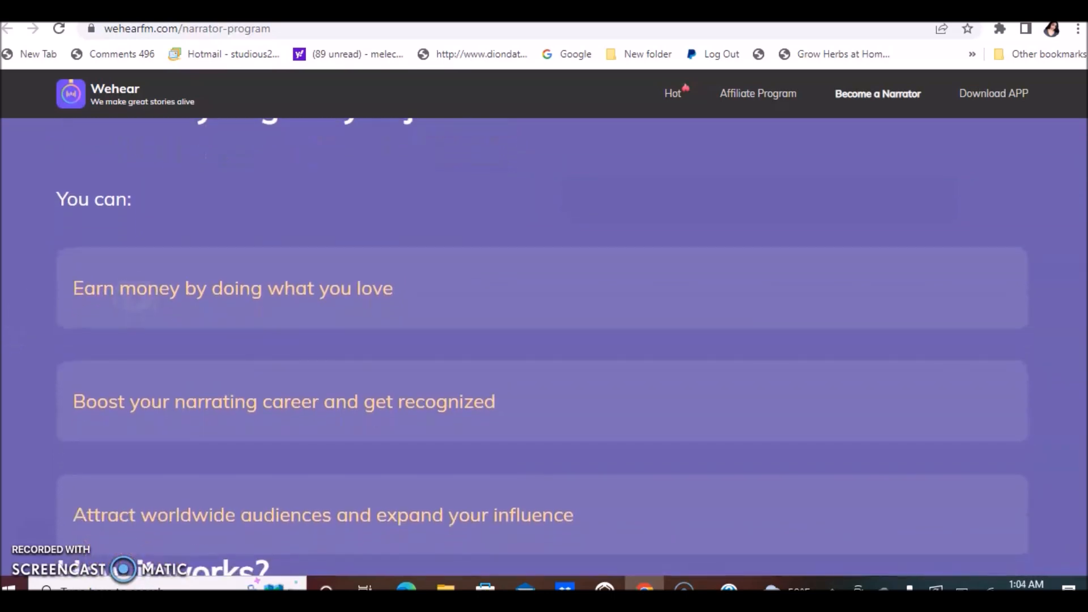
scroll(down, 3)
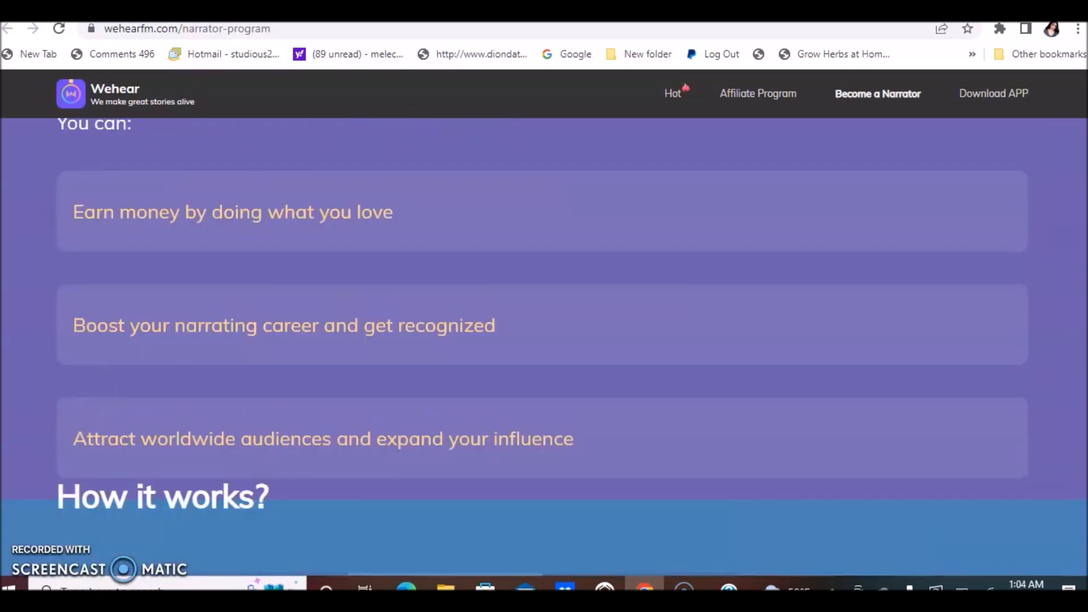
scroll(down, 3)
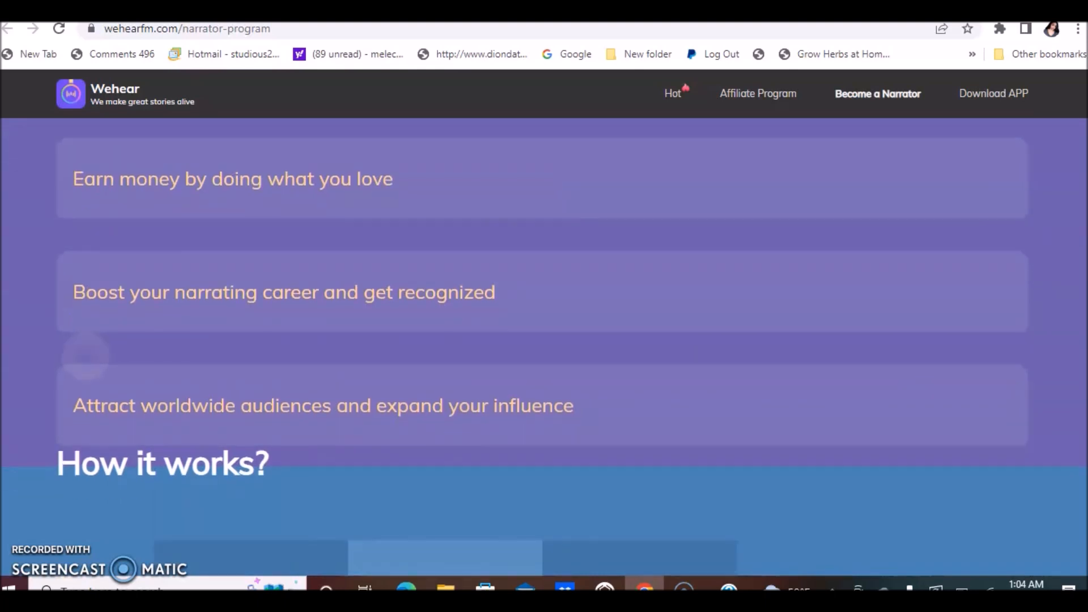
scroll(down, 3)
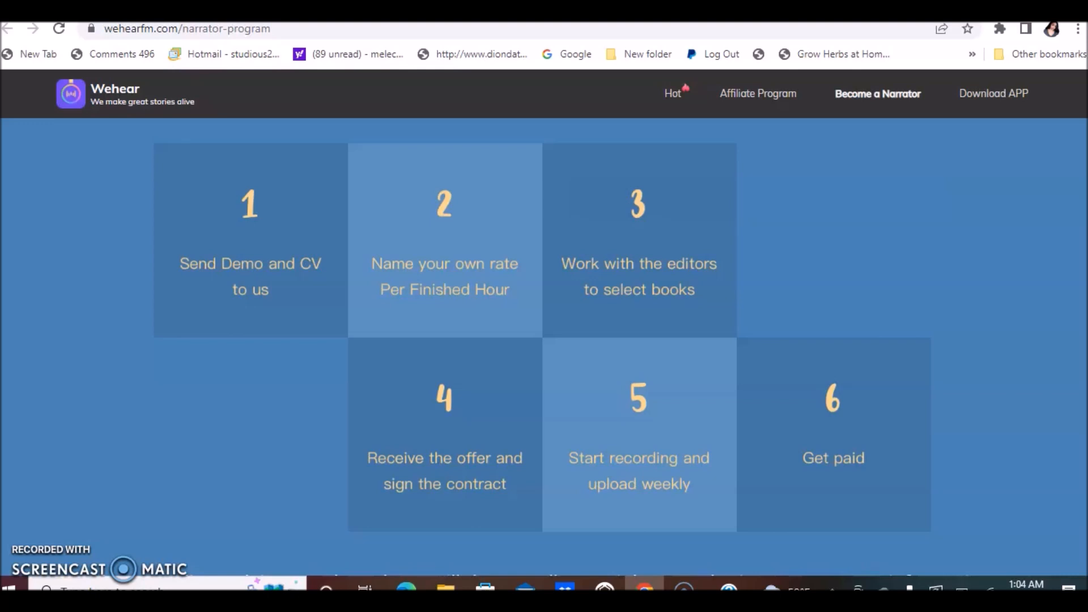
scroll(down, 3)
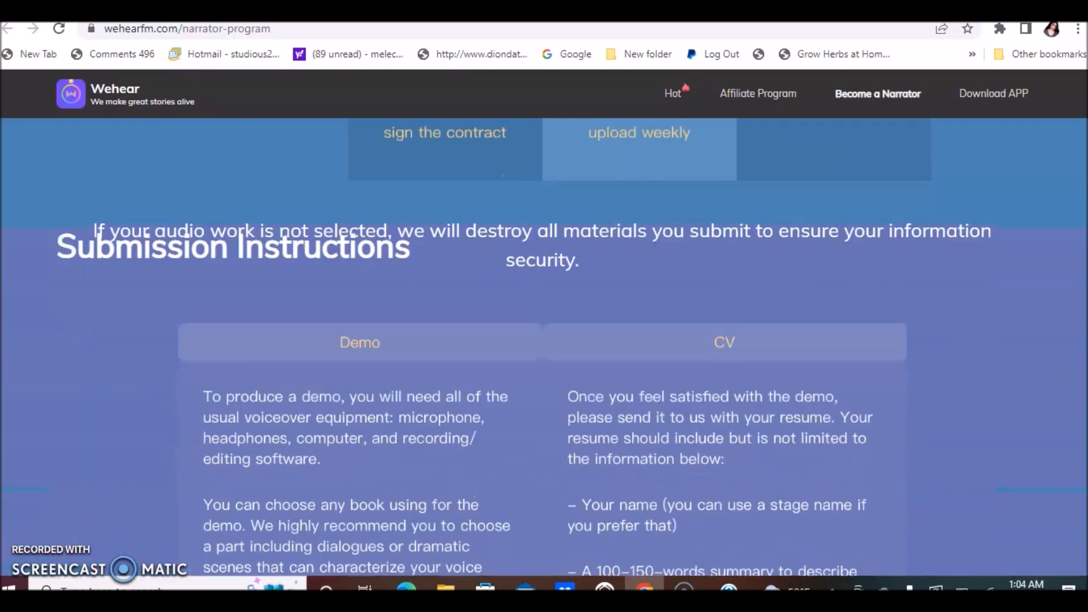
scroll(up, 3)
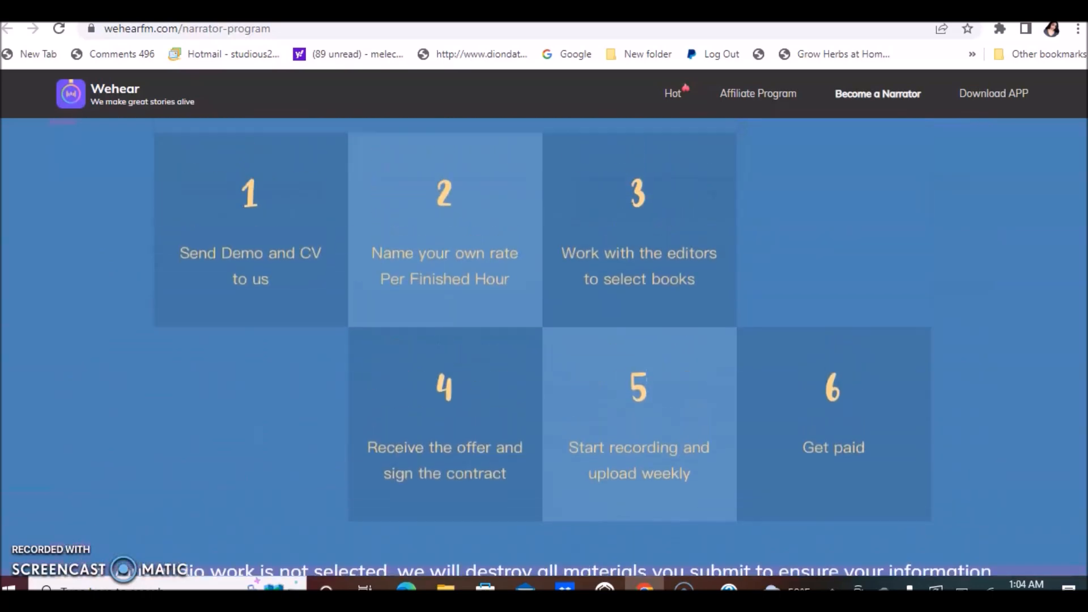
scroll(down, 3)
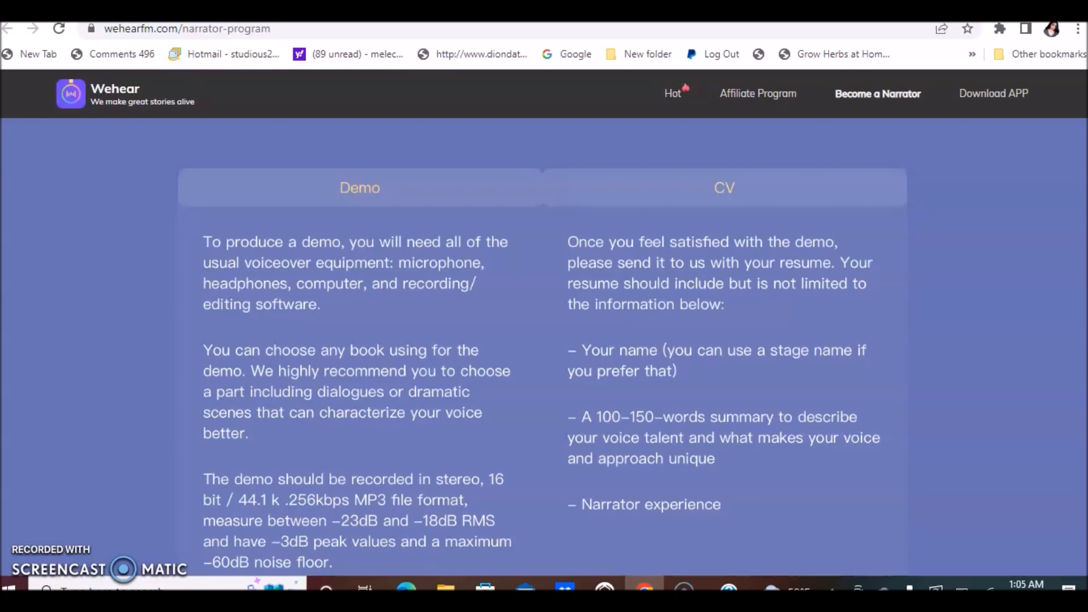
scroll(up, 3)
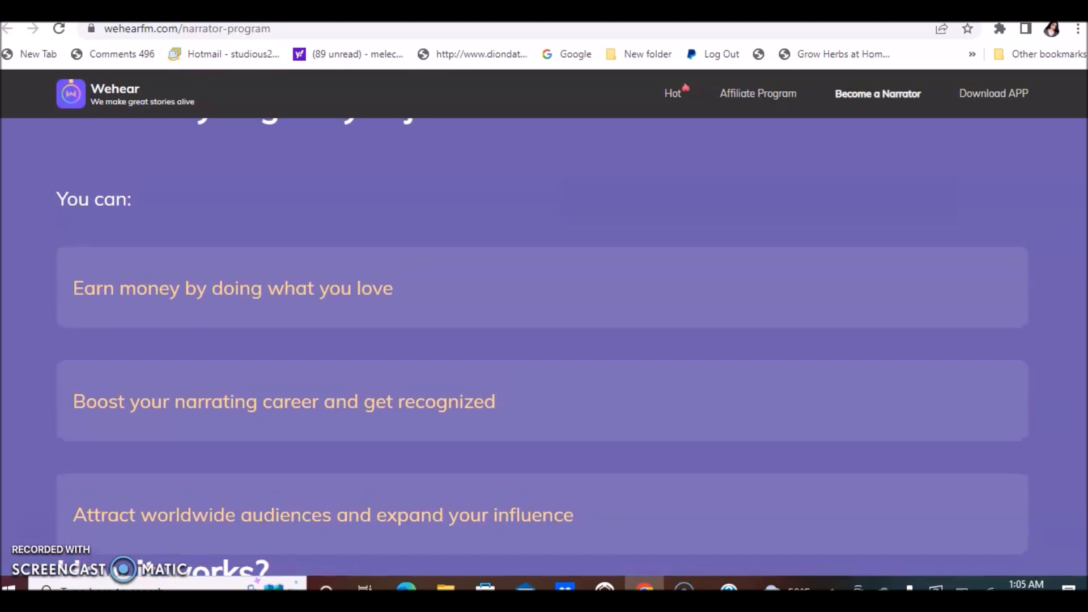
Switch to the Kirkus careers tab and read the freelance Book Reviewer posting.
click(187, 28)
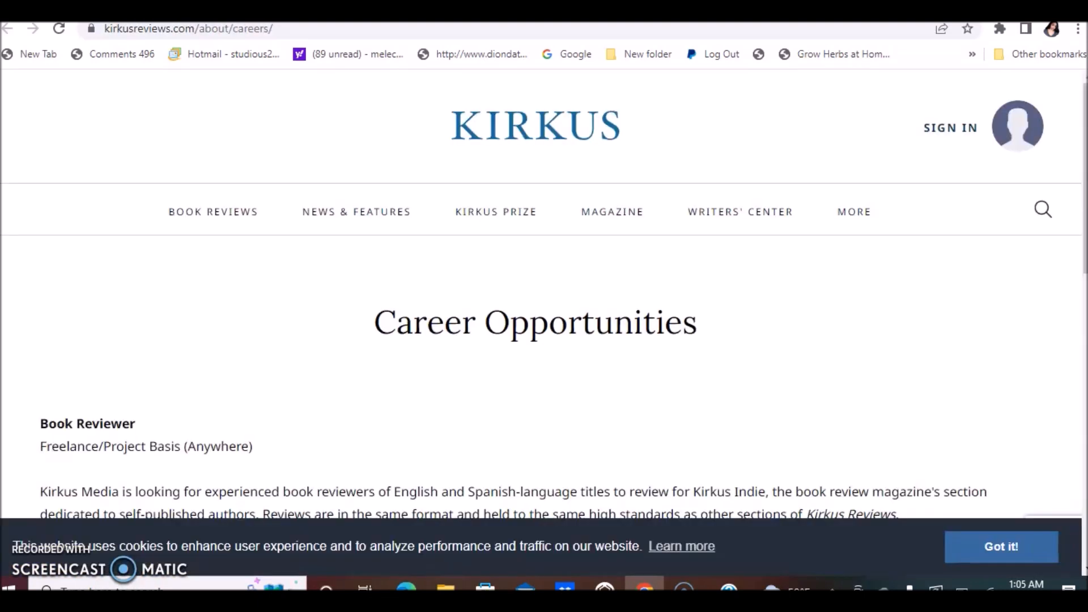
scroll(down, 3)
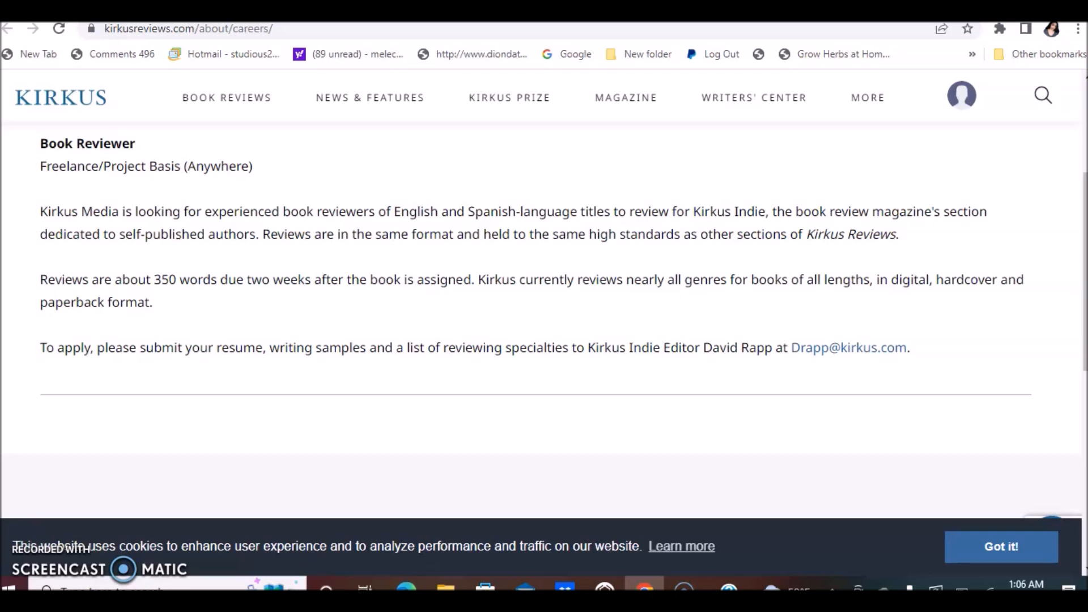
scroll(up, 3)
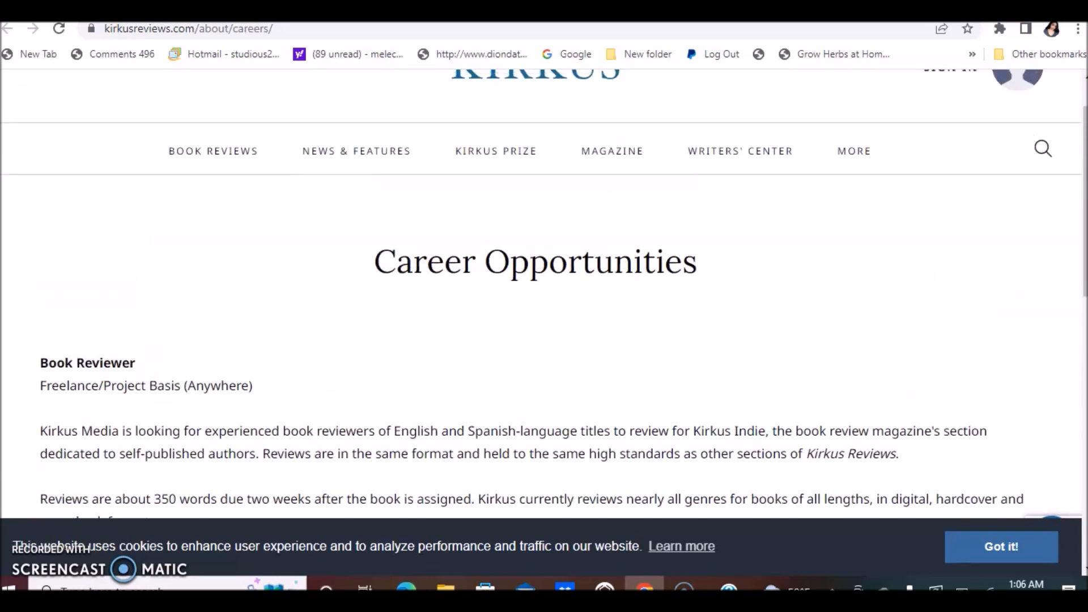